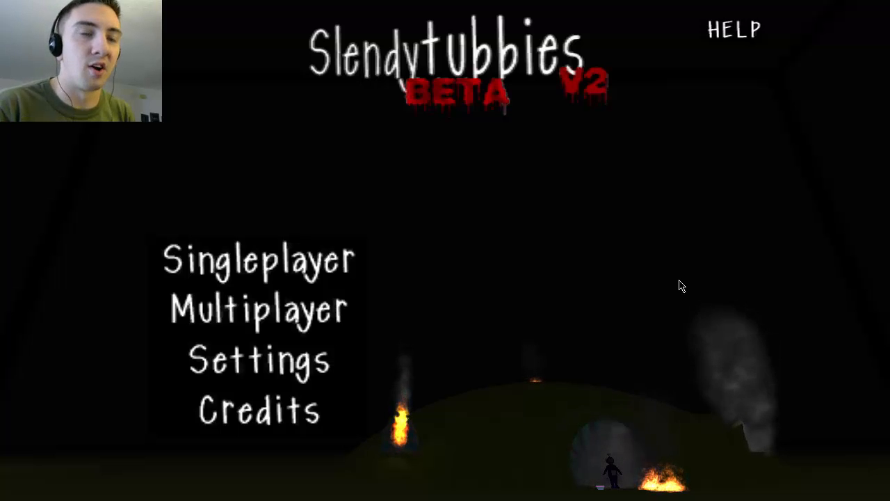
- Choose Singleplayer from the main menu to reach the Day, Dusk and Night choices
{"action": "left_click", "coordinate": [259, 258]}
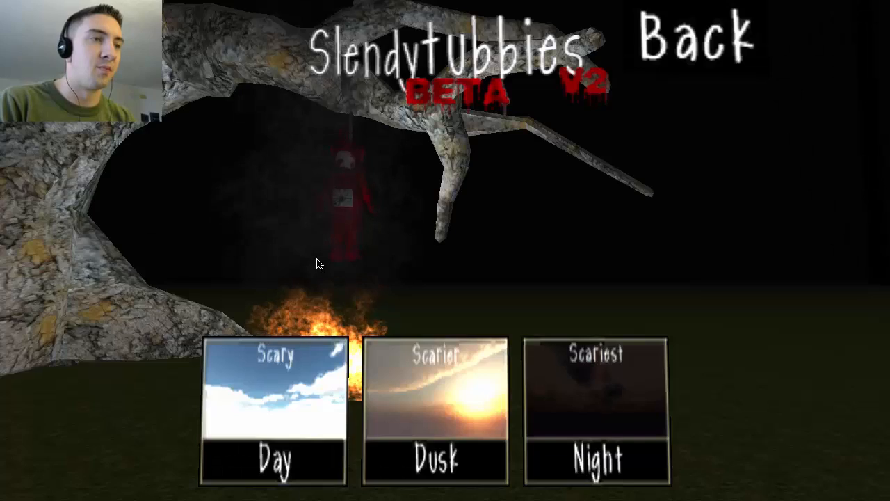
{"action": "mouse_move", "coordinate": [441, 388]}
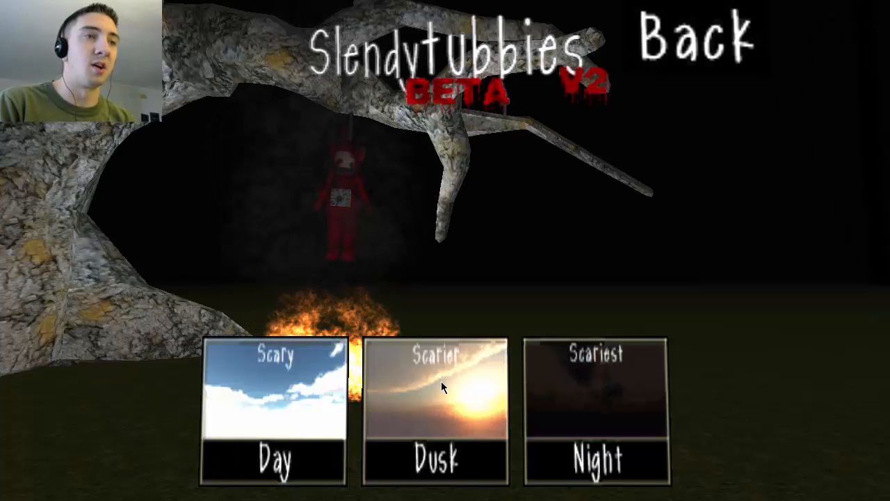
{"action": "mouse_move", "coordinate": [548, 305]}
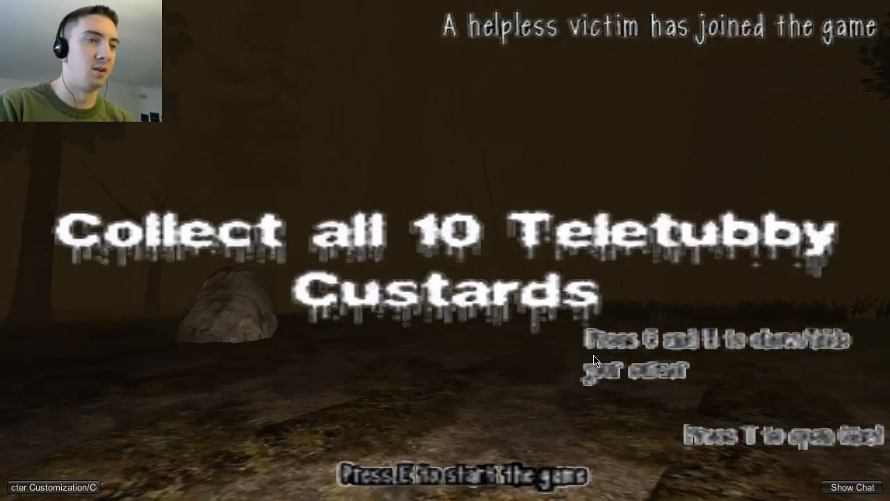
- Start the Dusk round with E, placing the player in the foggy grassy forest
{"action": "key", "text": "e"}
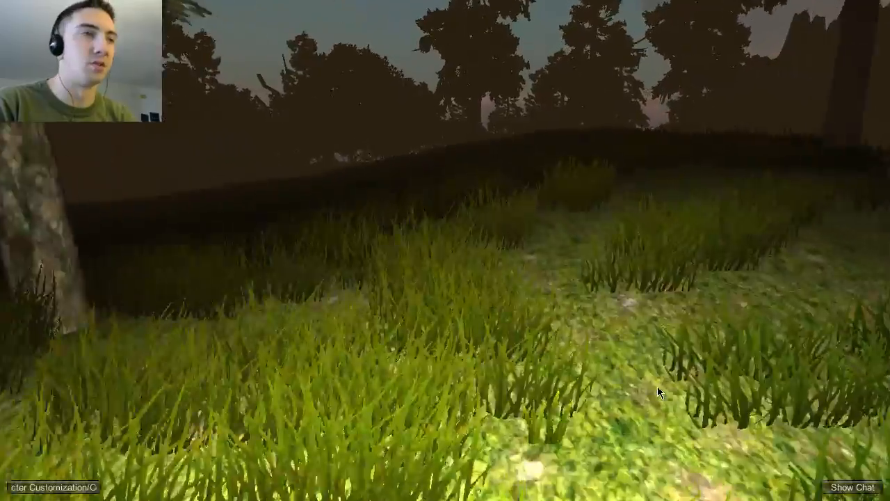
{"action": "mouse_move", "coordinate": [661, 397]}
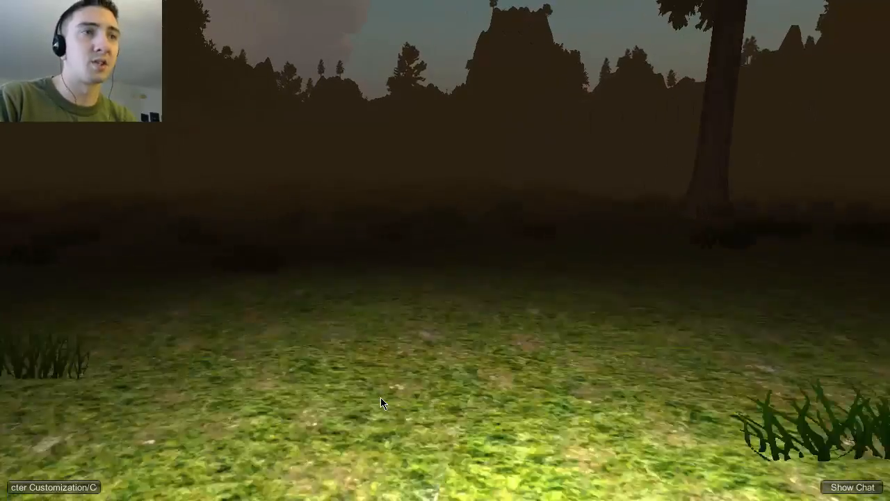
{"action": "mouse_move", "coordinate": [381, 403]}
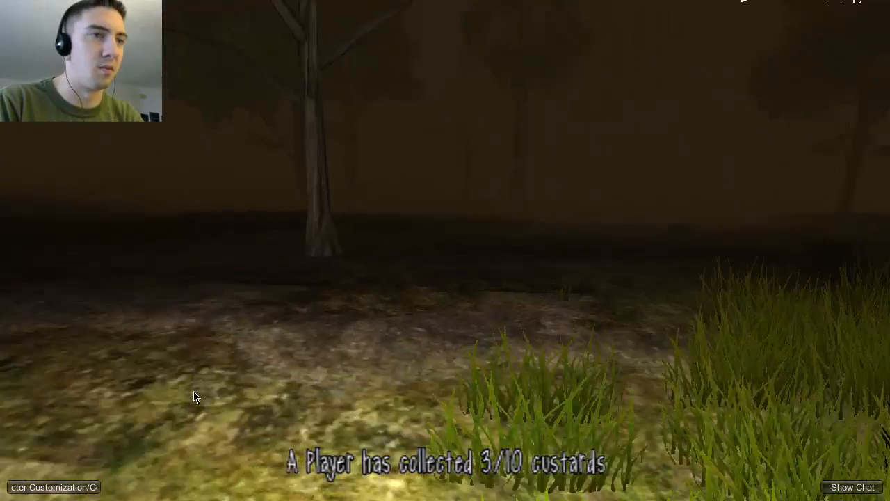
{"action": "mouse_move", "coordinate": [240, 405]}
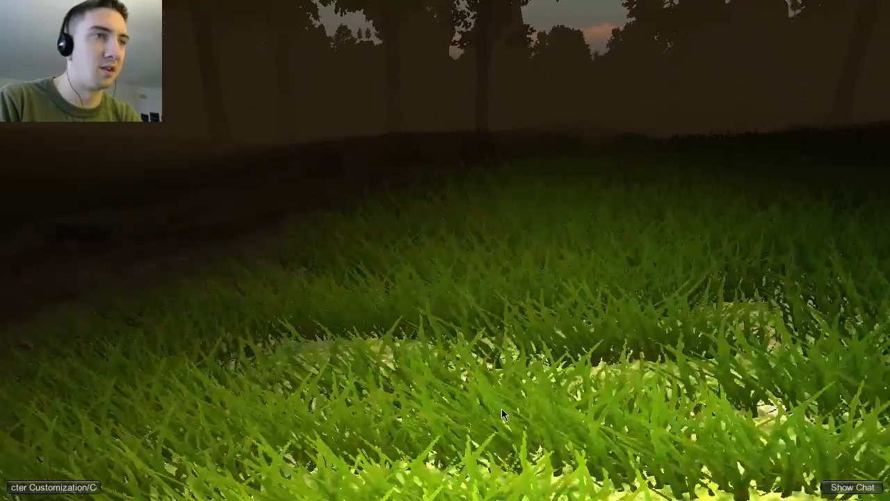
{"action": "mouse_move", "coordinate": [630, 414]}
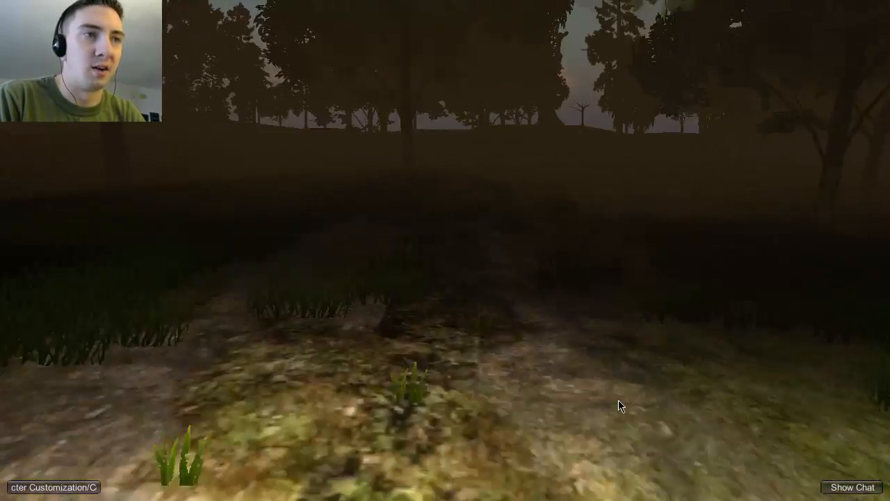
{"action": "mouse_move", "coordinate": [647, 408]}
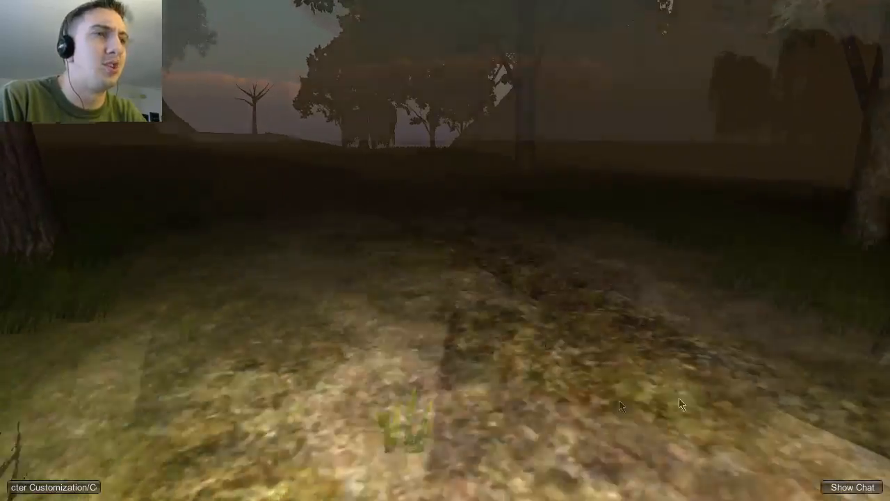
{"action": "mouse_move", "coordinate": [605, 407]}
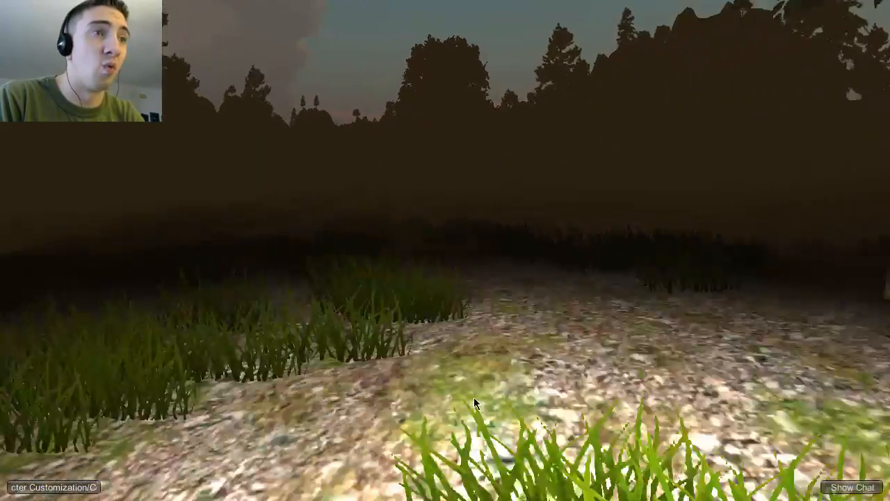
{"action": "mouse_move", "coordinate": [524, 404]}
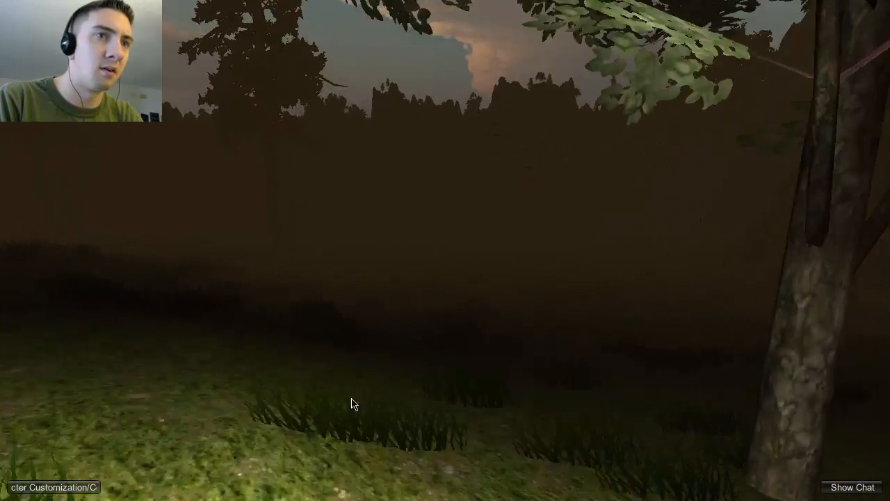
{"action": "mouse_move", "coordinate": [299, 400]}
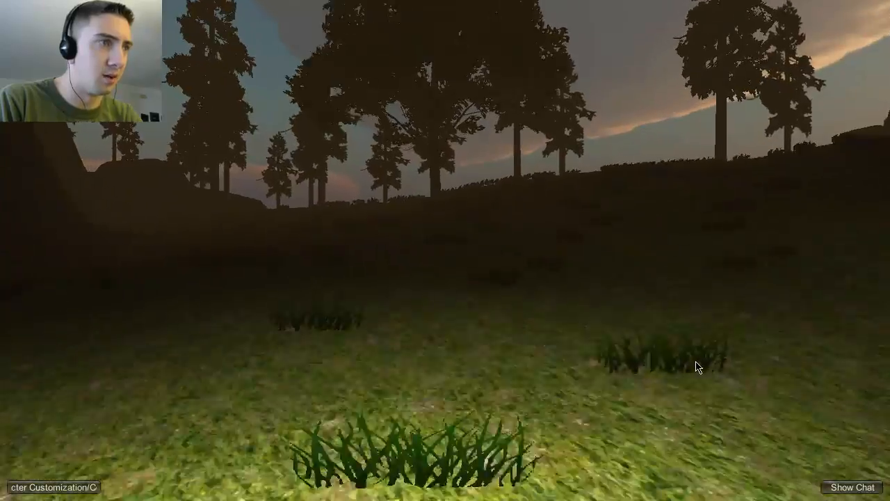
{"action": "mouse_move", "coordinate": [681, 369]}
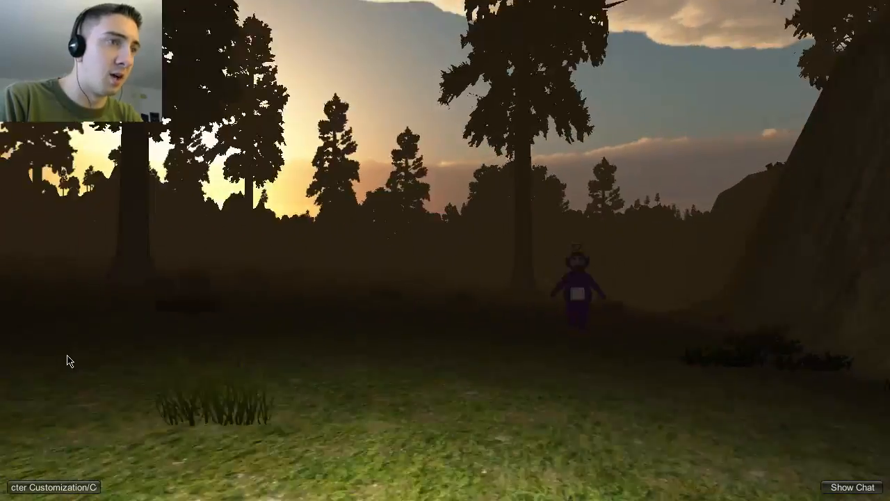
{"action": "mouse_move", "coordinate": [445, 250]}
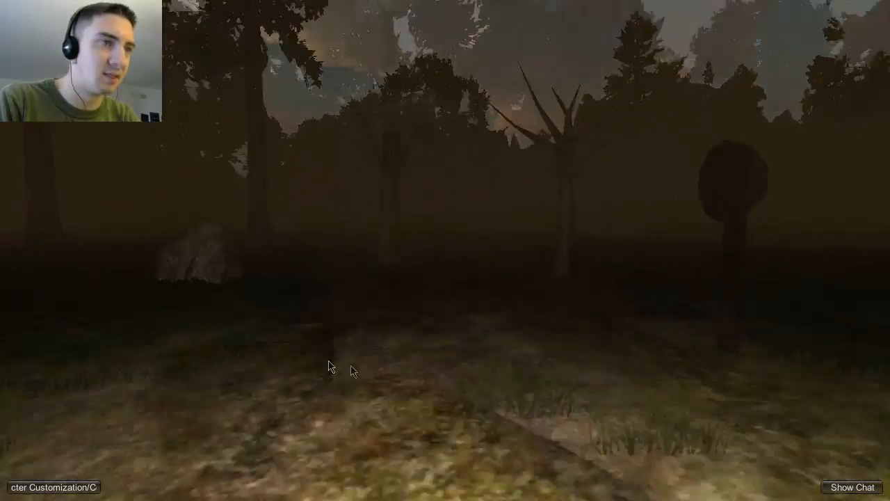
{"action": "mouse_move", "coordinate": [367, 362]}
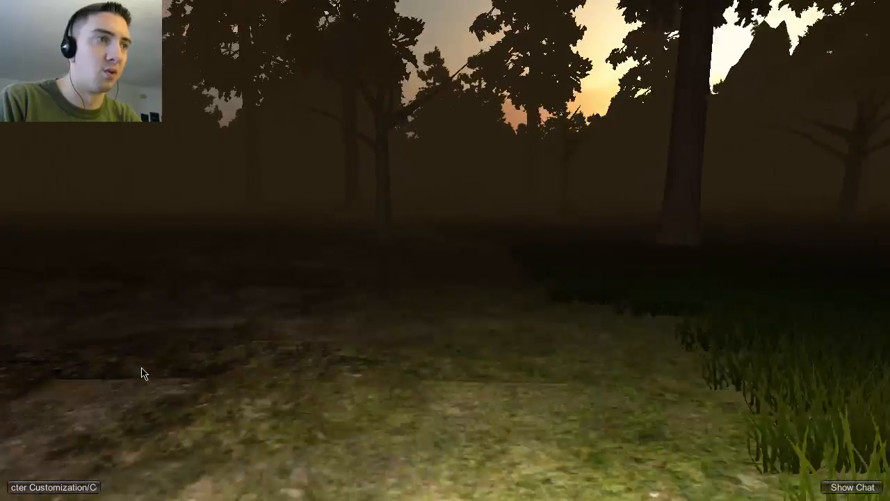
{"action": "mouse_move", "coordinate": [188, 370]}
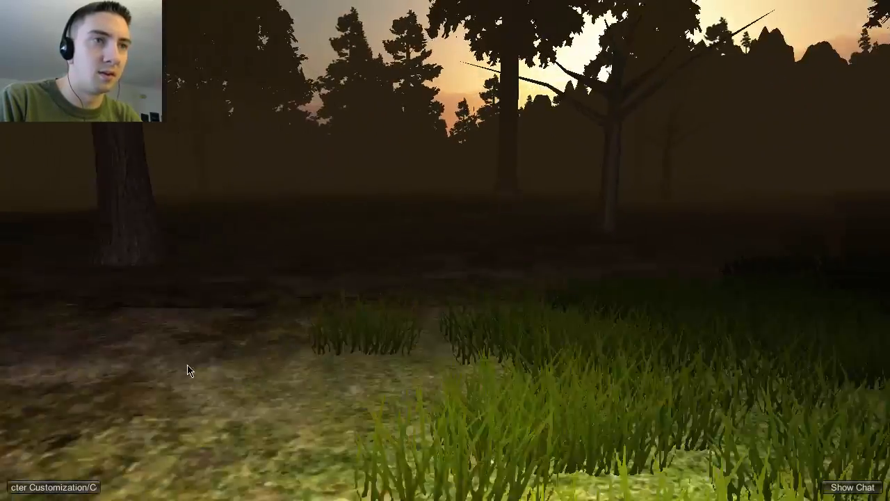
{"action": "mouse_move", "coordinate": [250, 369]}
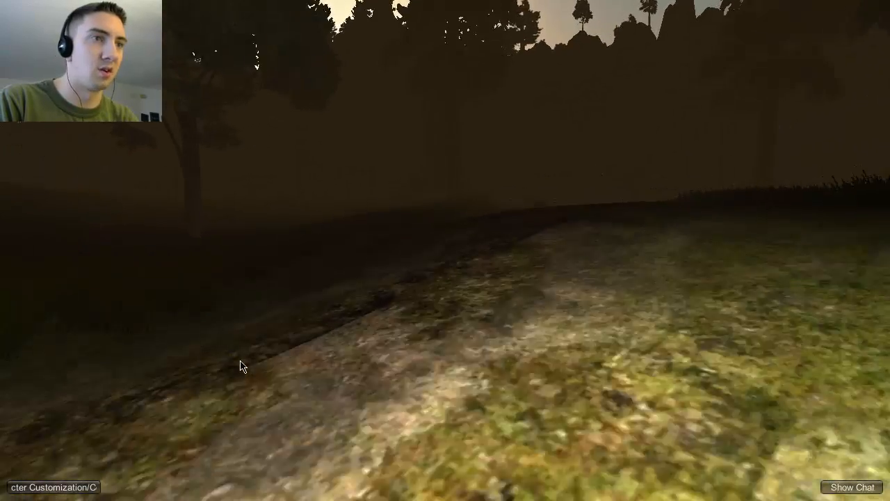
{"action": "mouse_move", "coordinate": [289, 370]}
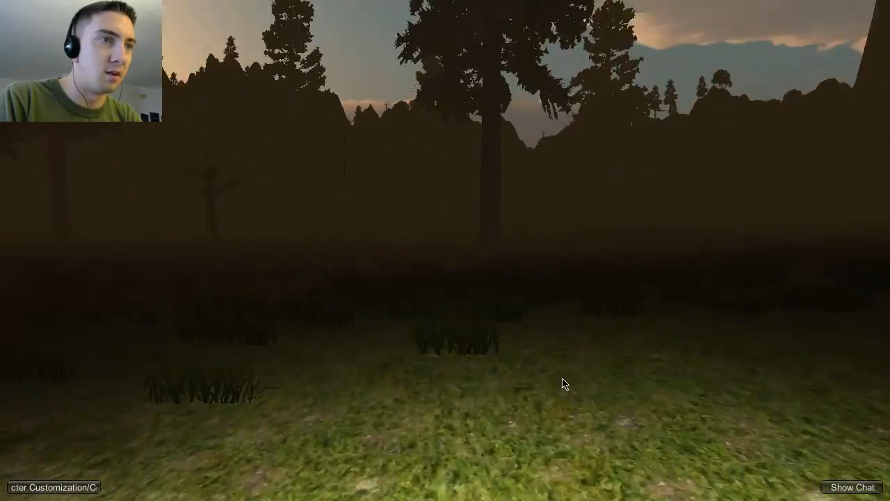
{"action": "mouse_move", "coordinate": [440, 382]}
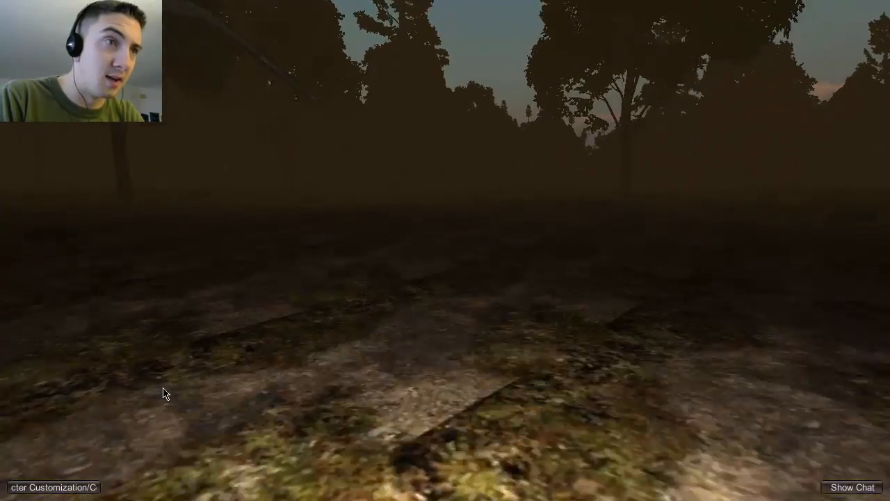
{"action": "mouse_move", "coordinate": [270, 395]}
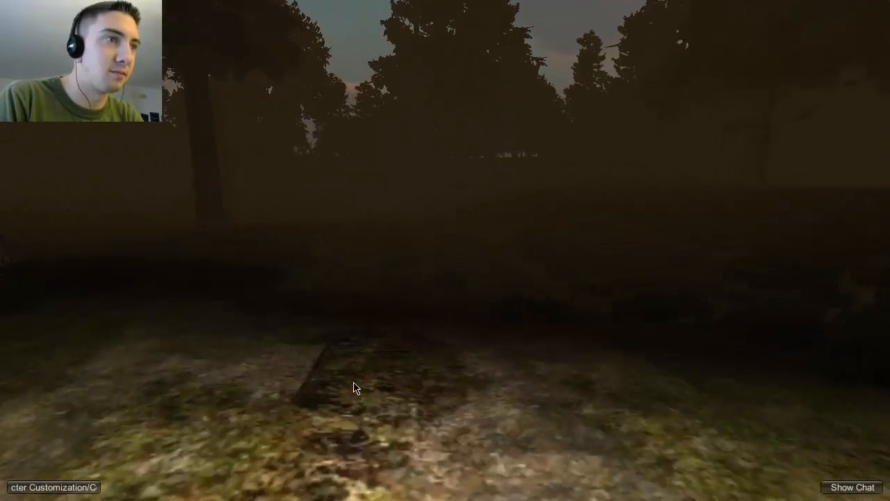
{"action": "mouse_move", "coordinate": [352, 387]}
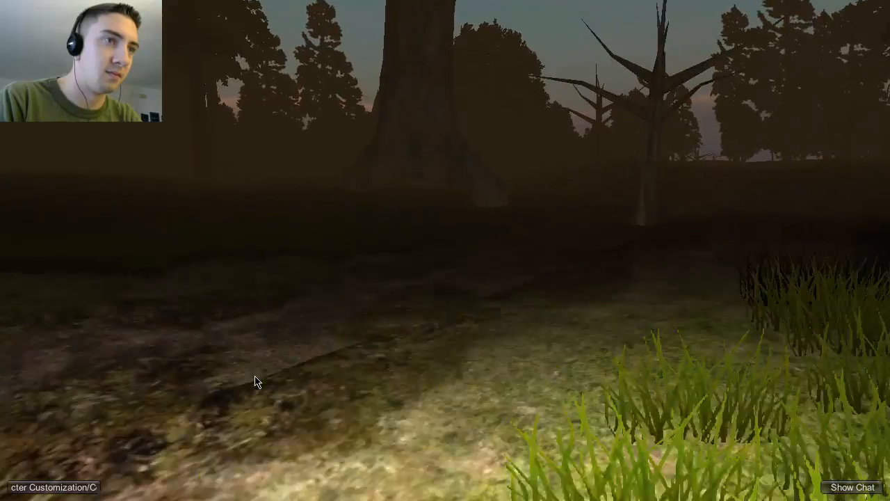
{"action": "mouse_move", "coordinate": [421, 376]}
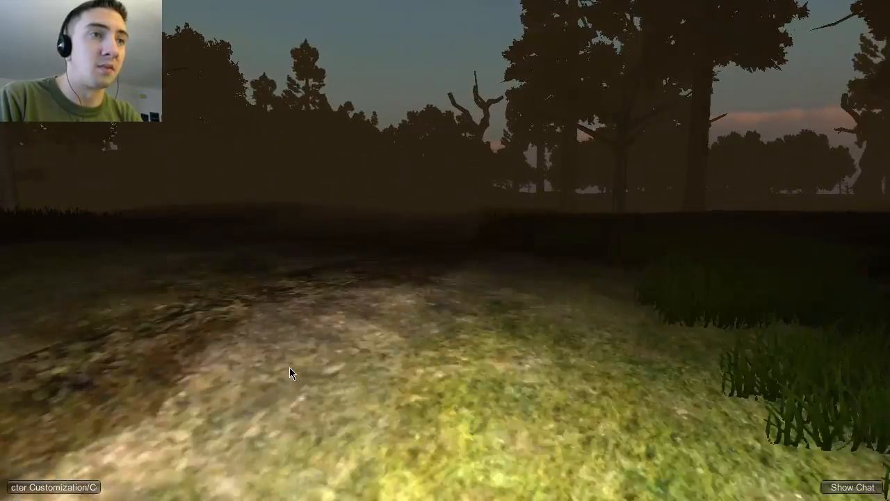
{"action": "mouse_move", "coordinate": [341, 375]}
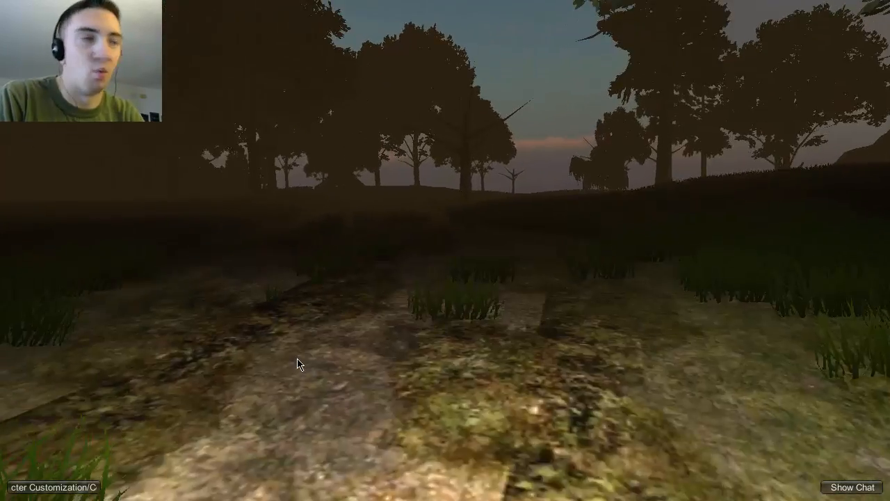
{"action": "mouse_move", "coordinate": [292, 365]}
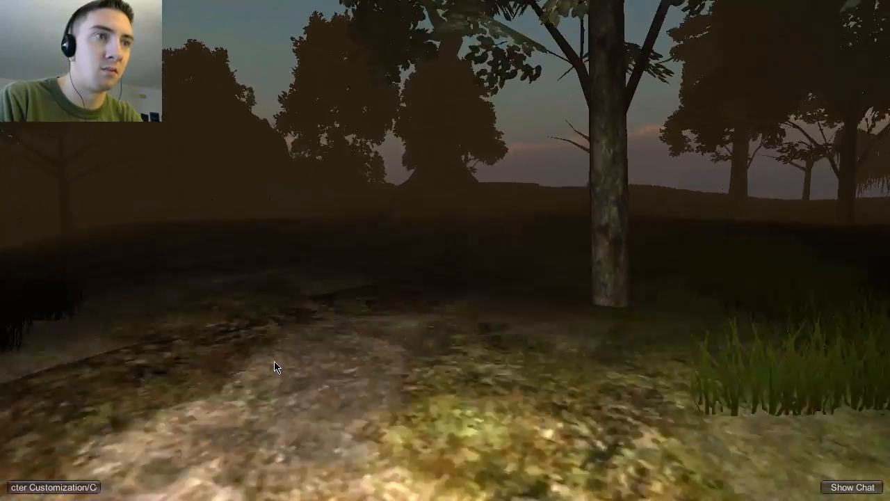
{"action": "mouse_move", "coordinate": [329, 333]}
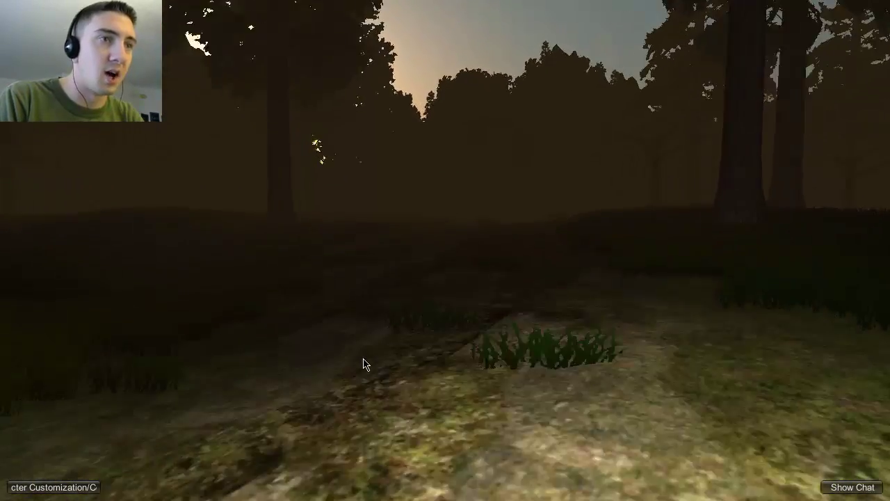
{"action": "mouse_move", "coordinate": [386, 369]}
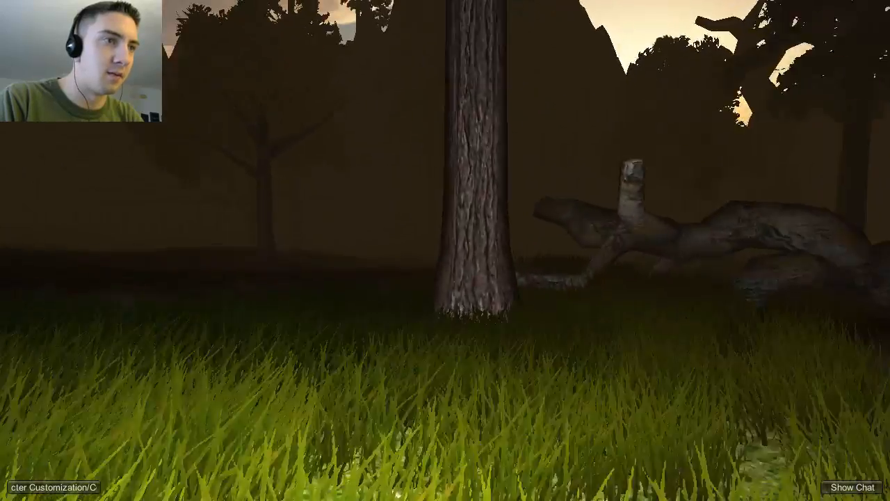
{"action": "mouse_move", "coordinate": [68, 380]}
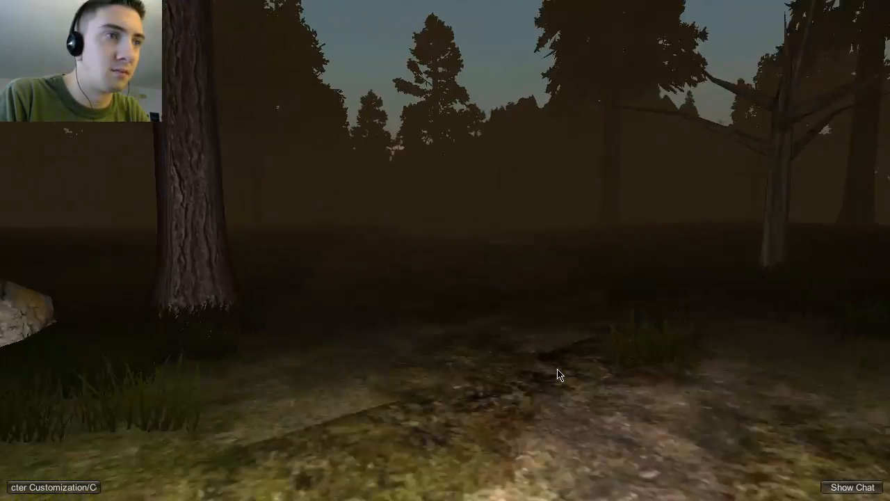
{"action": "mouse_move", "coordinate": [563, 376]}
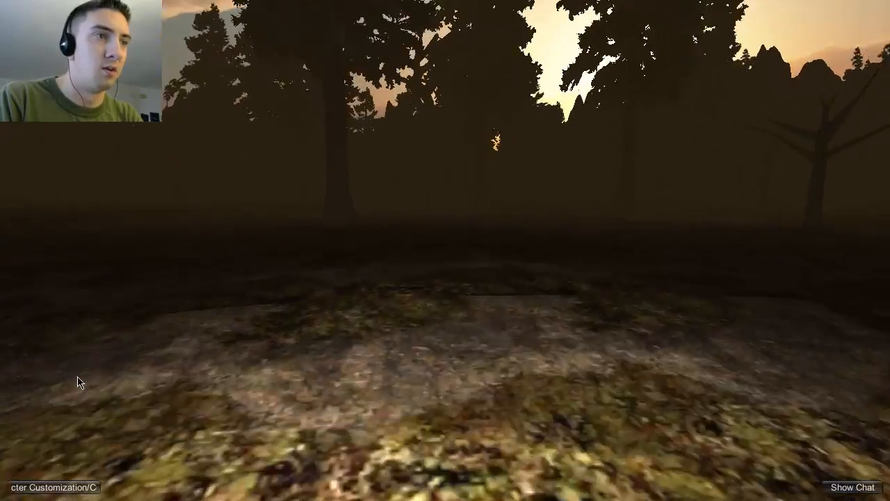
{"action": "mouse_move", "coordinate": [11, 377]}
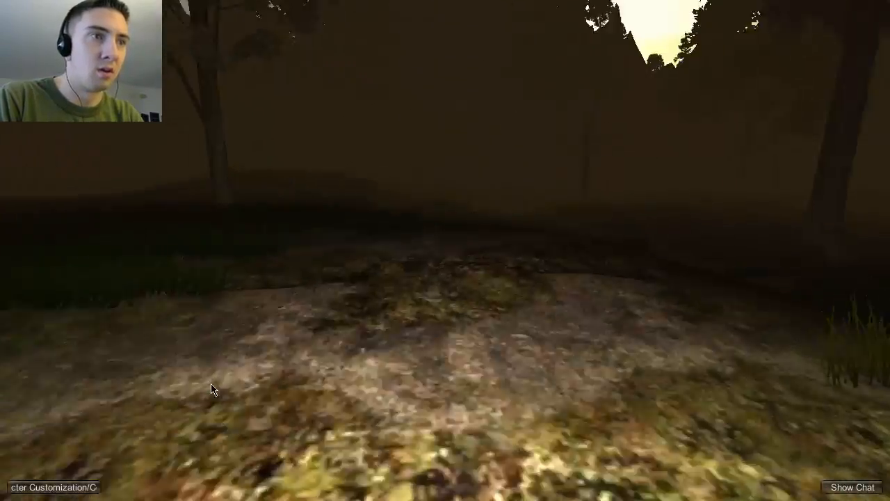
{"action": "mouse_move", "coordinate": [212, 386]}
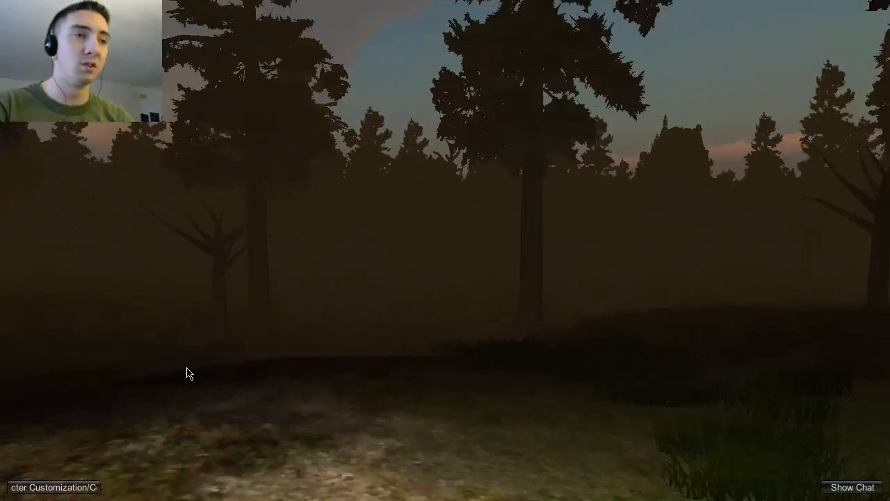
{"action": "mouse_move", "coordinate": [188, 372]}
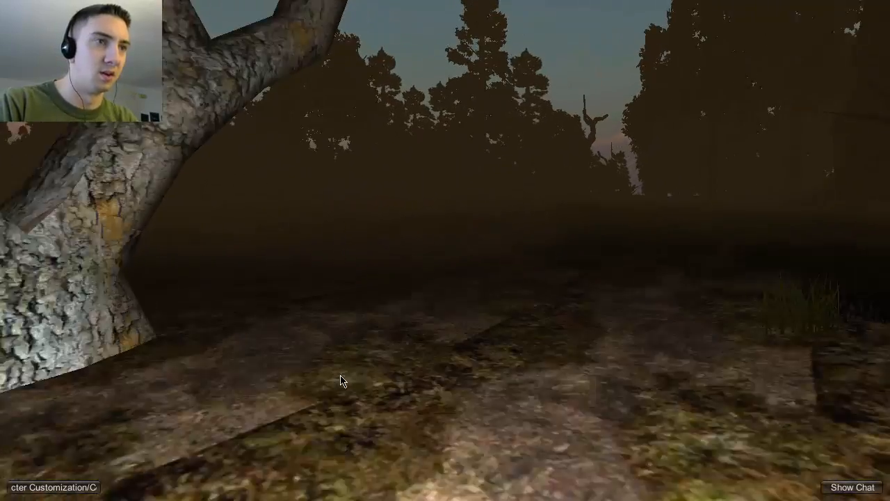
{"action": "mouse_move", "coordinate": [340, 372]}
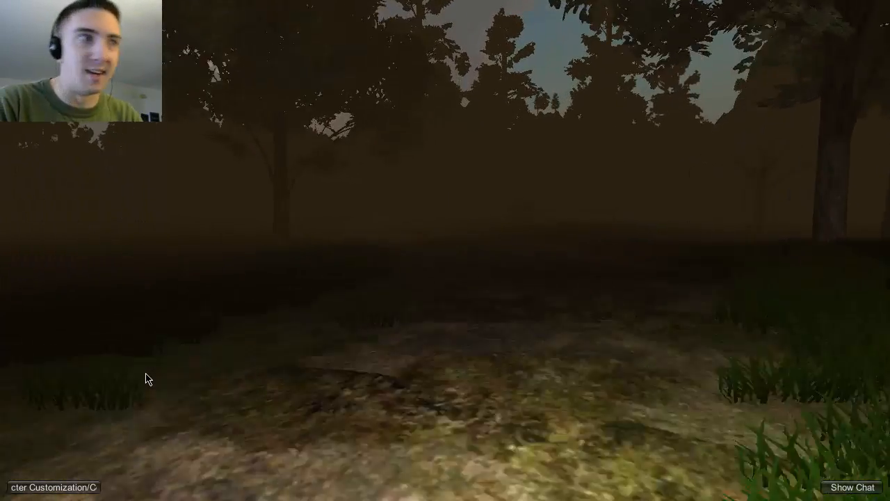
{"action": "mouse_move", "coordinate": [147, 378]}
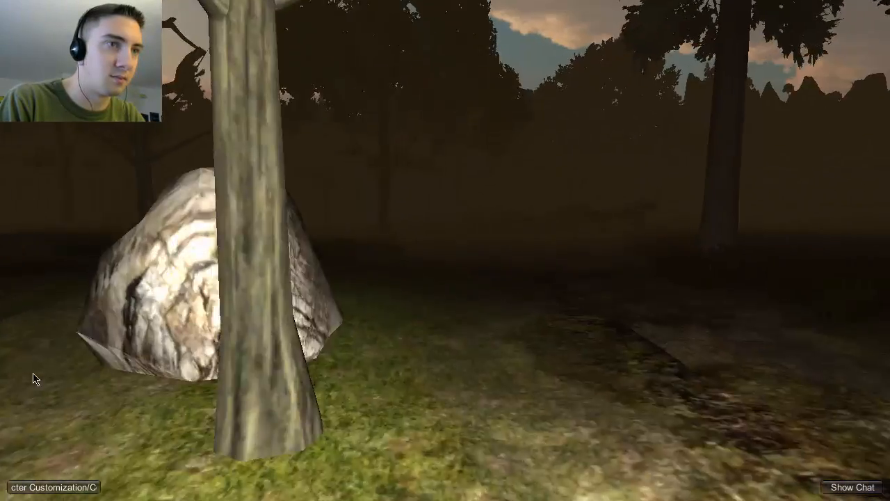
{"action": "mouse_move", "coordinate": [445, 251]}
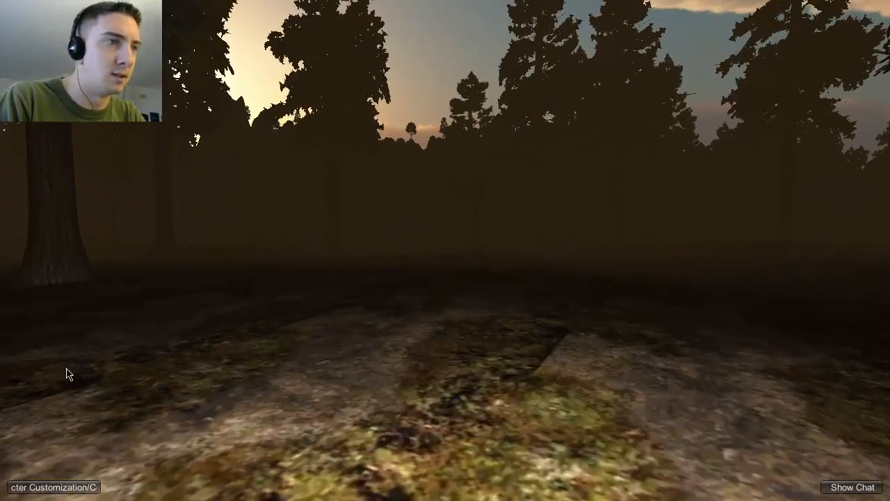
{"action": "mouse_move", "coordinate": [446, 250]}
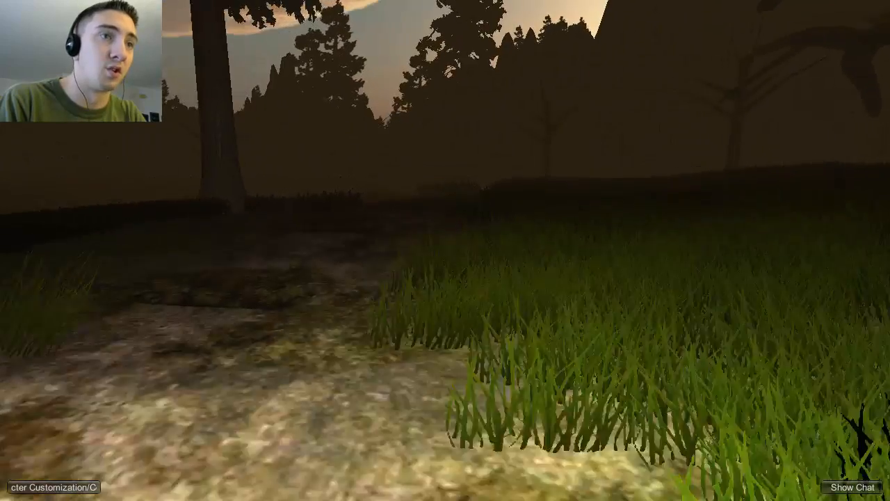
{"action": "mouse_move", "coordinate": [14, 390]}
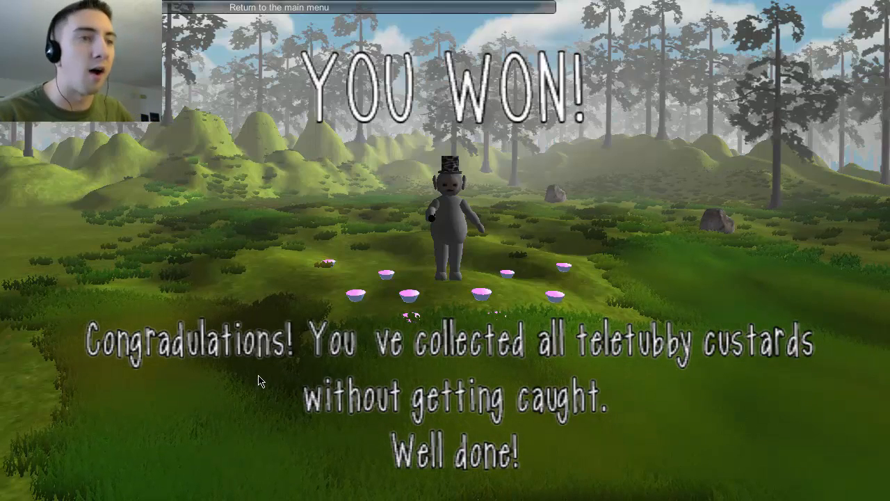
{"action": "mouse_move", "coordinate": [389, 77]}
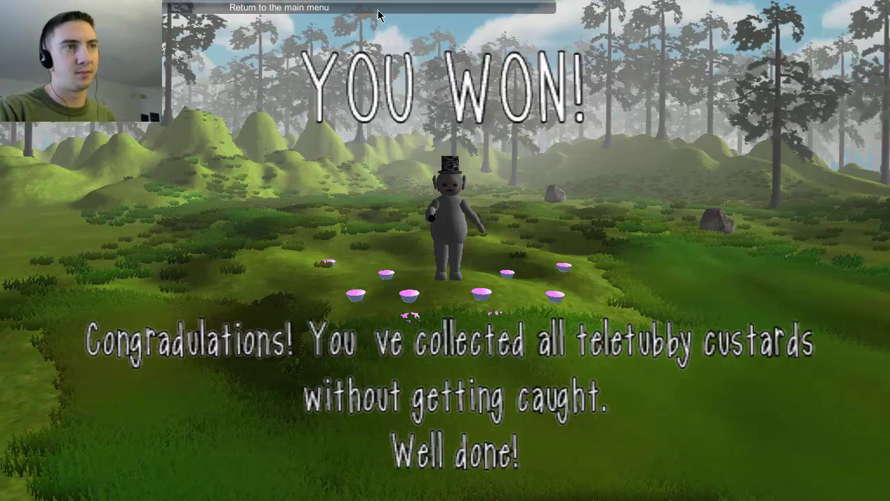
- Leave the YOU WON! screen via 'Return to the main menu'
{"action": "left_click", "coordinate": [280, 7]}
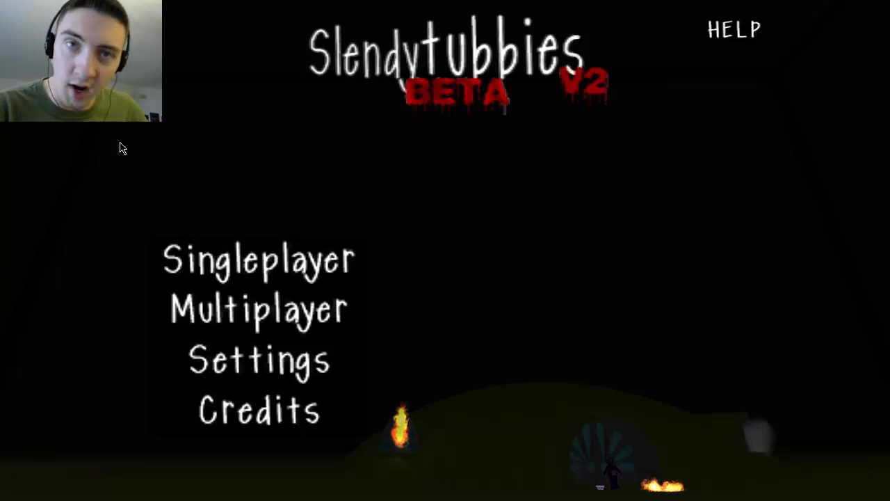